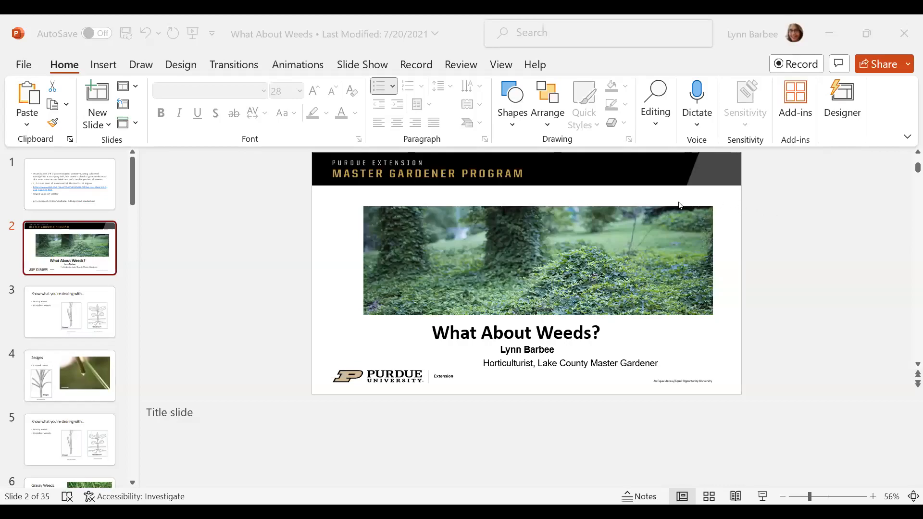
mouse_move(249, 255)
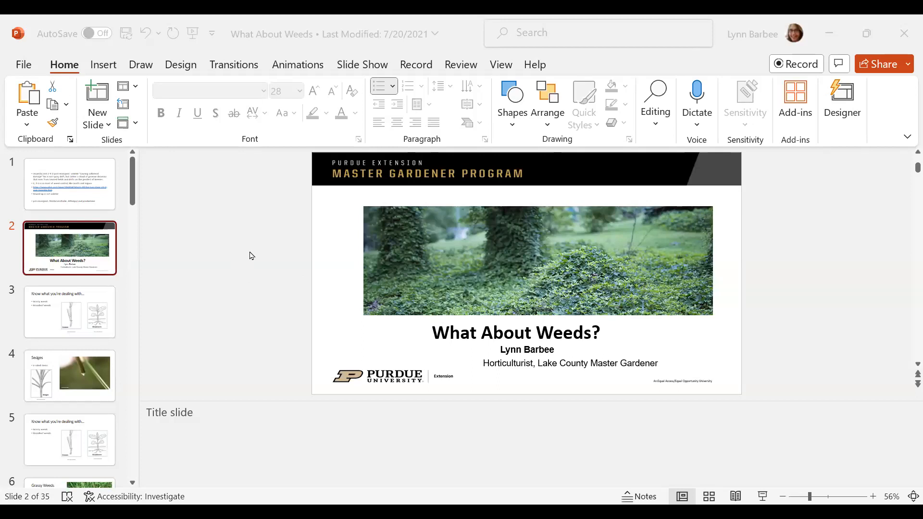
mouse_move(243, 250)
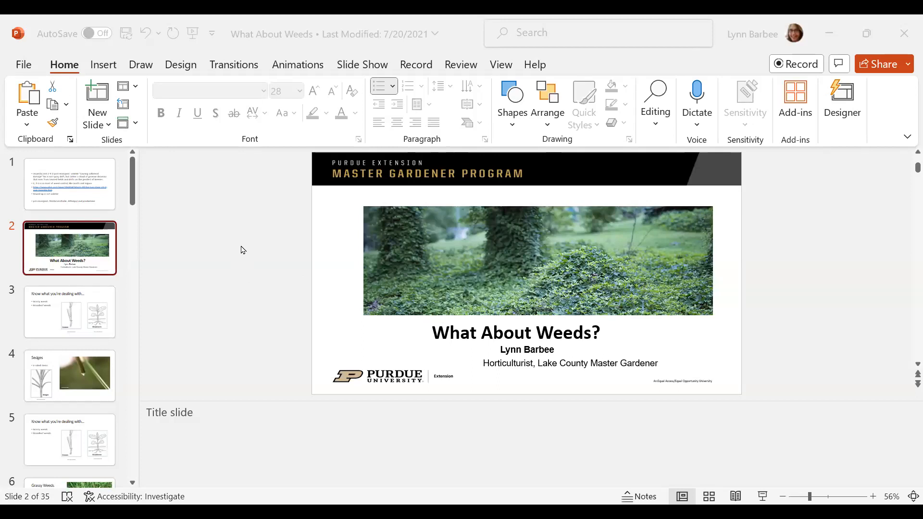
mouse_move(133, 241)
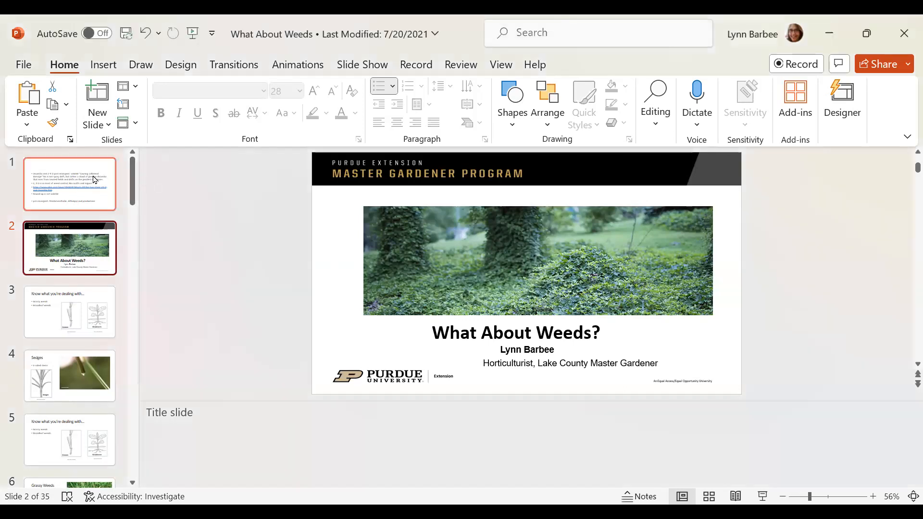
Step: Hide slide 1, the herbicide notes, from the slide show
left_click(69, 184)
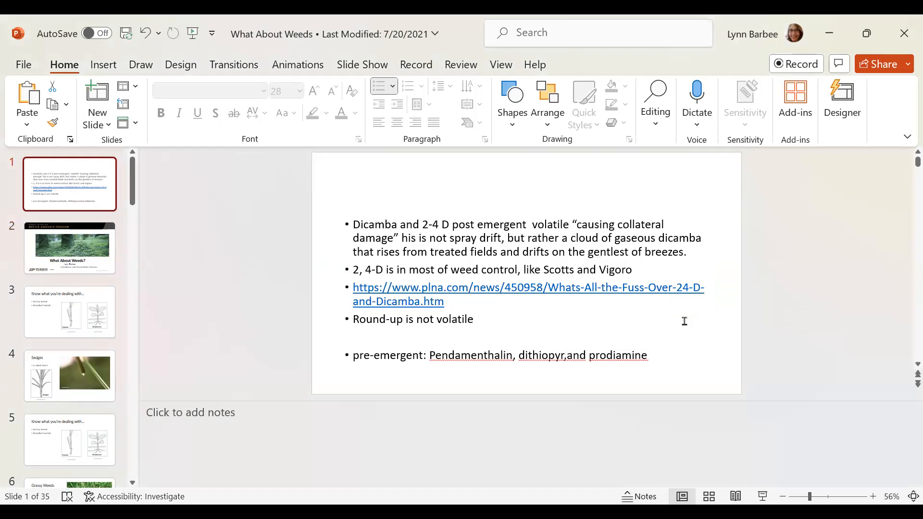
mouse_move(700, 311)
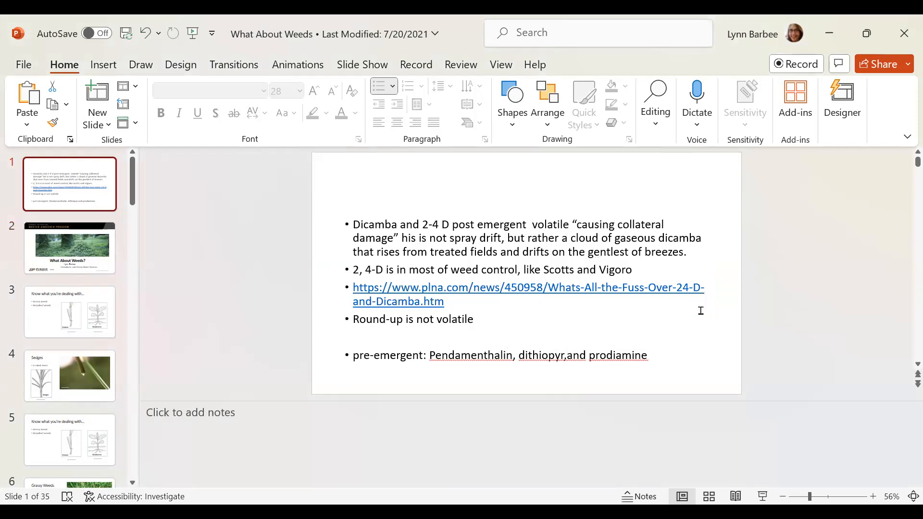
mouse_move(380, 201)
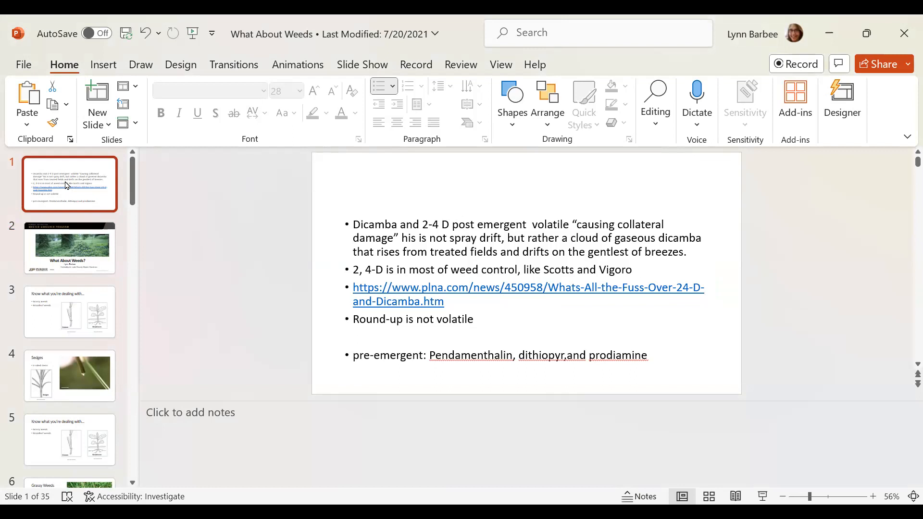
right_click(69, 184)
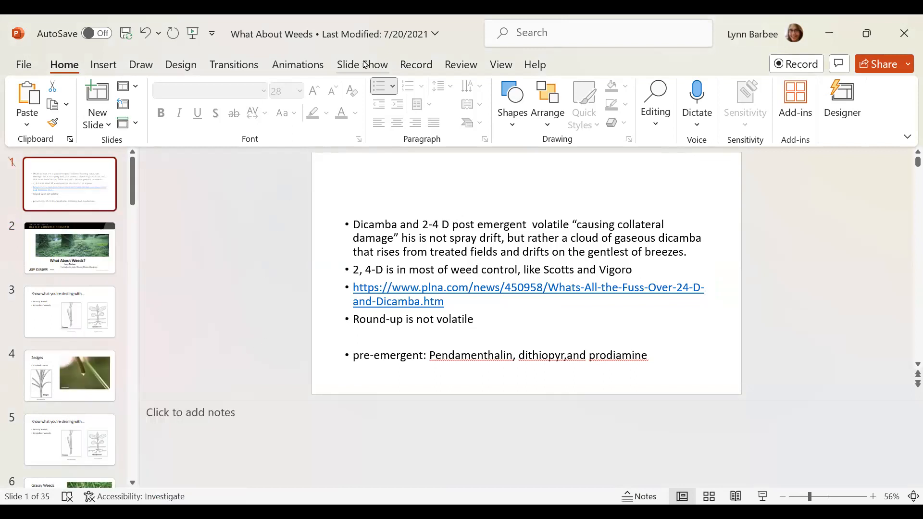
left_click(362, 64)
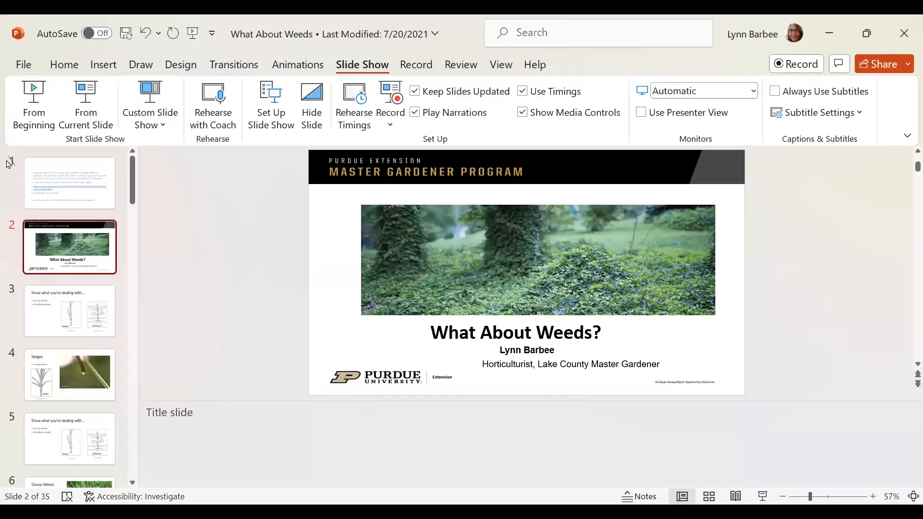
mouse_move(65, 187)
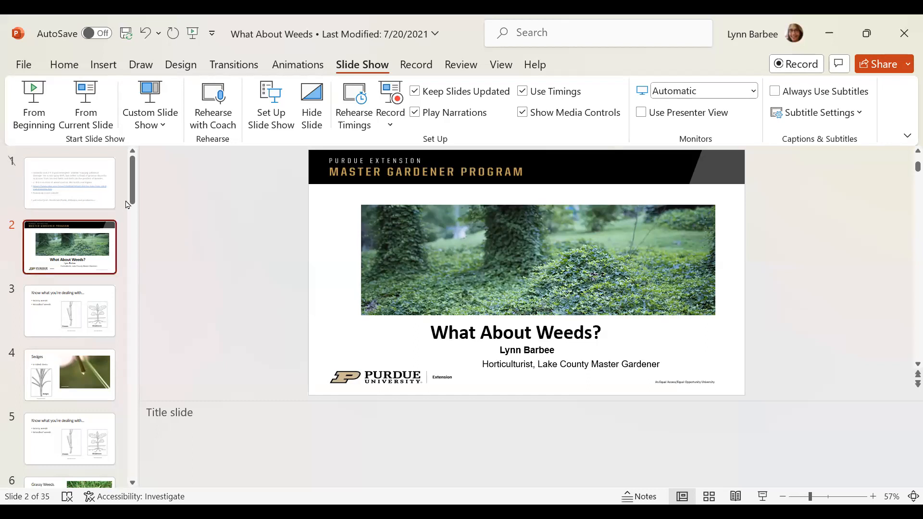
Step: Open slide 8, Pre-emergent prevents weeds, and switch to the Insert tab
scroll("down", 3)
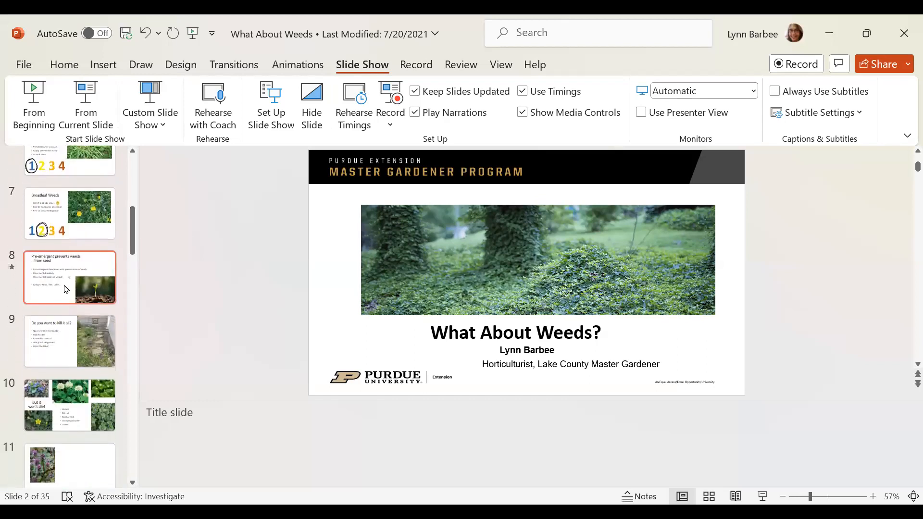
left_click(68, 277)
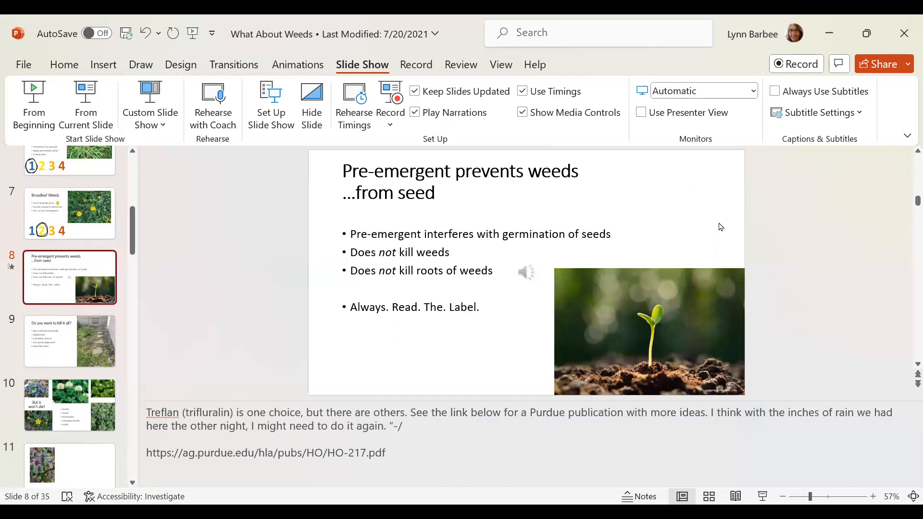
mouse_move(537, 277)
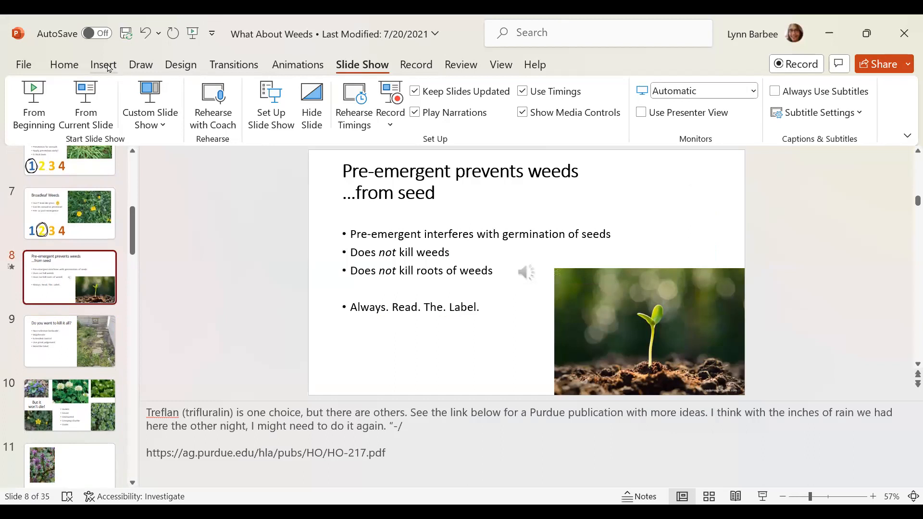
left_click(103, 65)
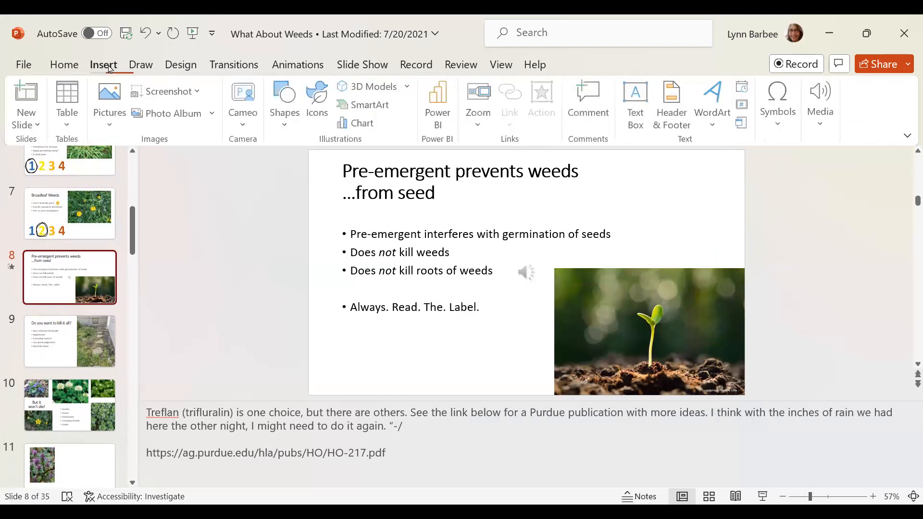
mouse_move(820, 106)
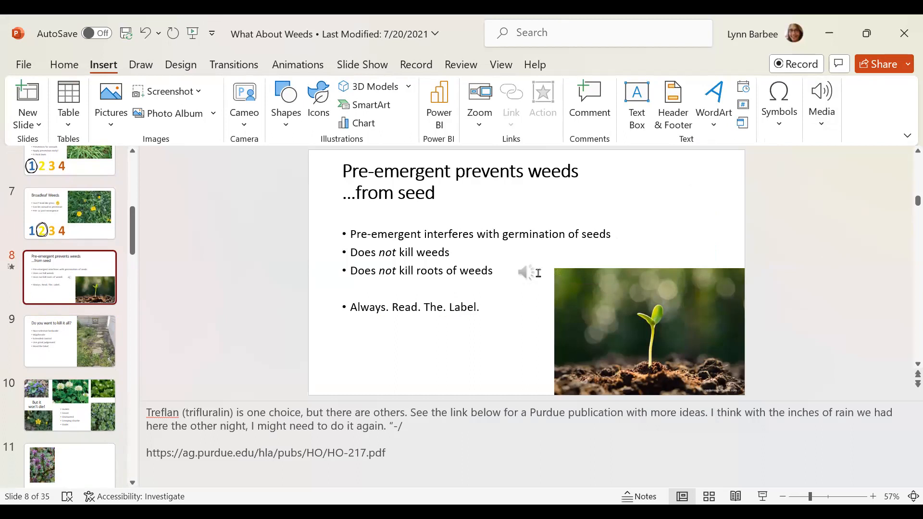
mouse_move(525, 271)
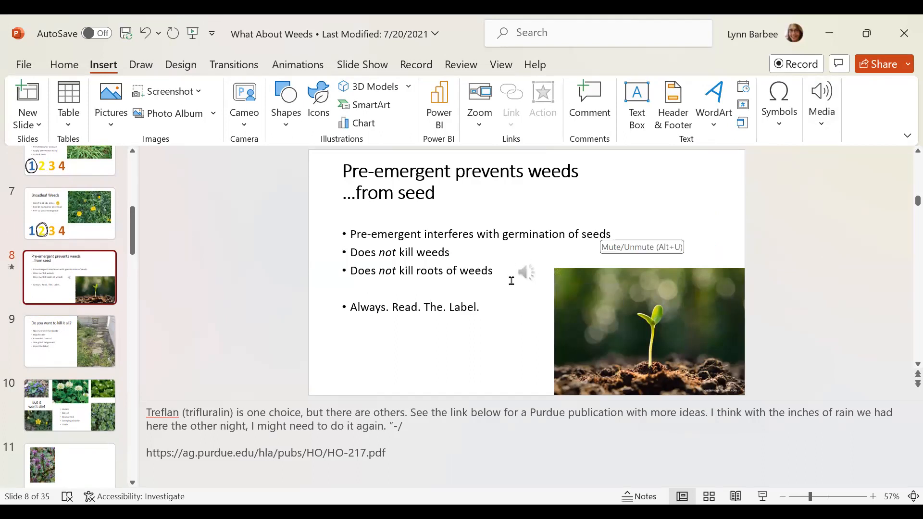
mouse_move(886, 256)
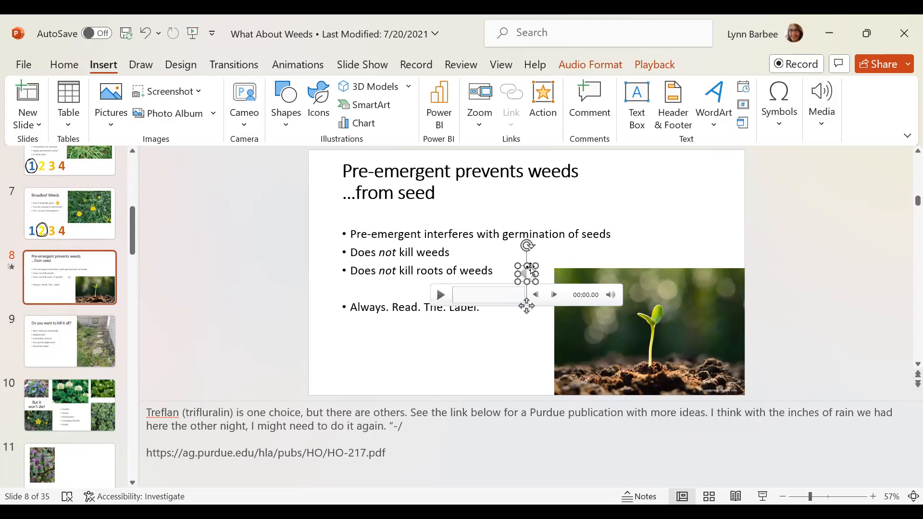
Step: Drag the Pre-emergent slide's audio icon into the gray area right of the slide
left_click_drag(526, 272, 810, 265)
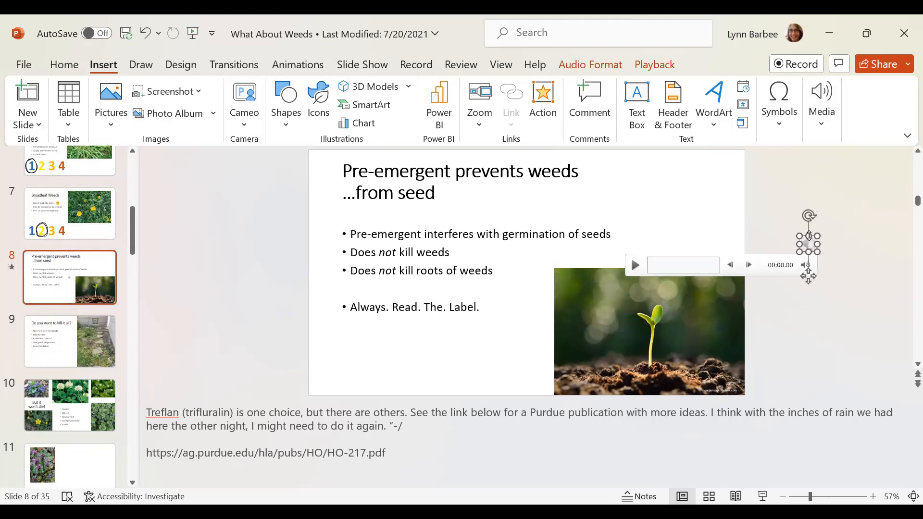
left_click(845, 307)
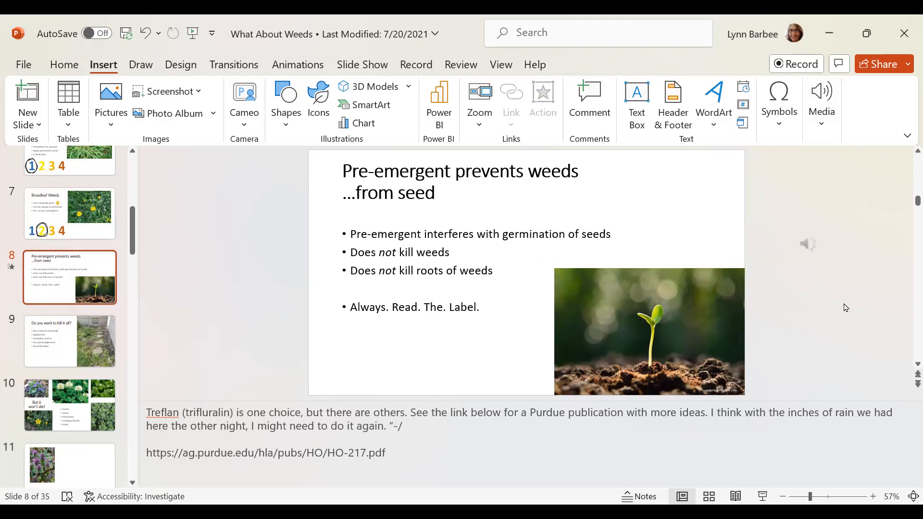
mouse_move(817, 260)
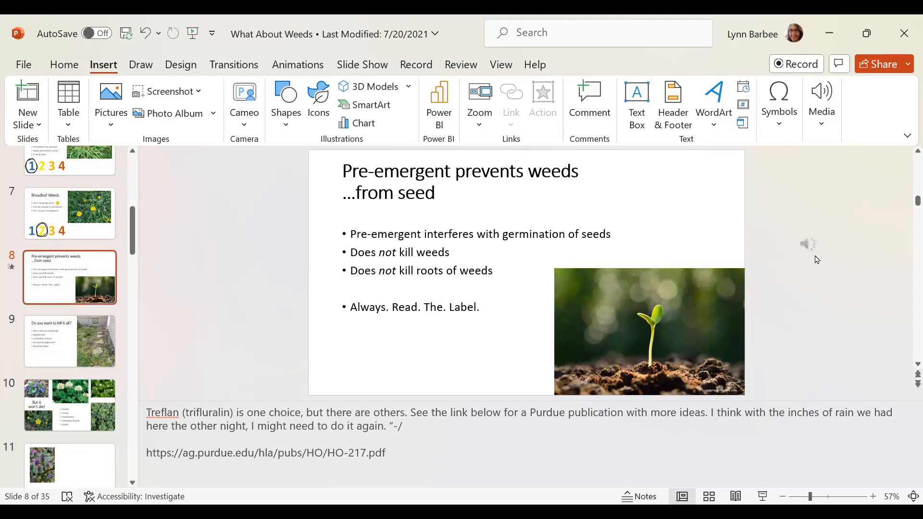
left_click(809, 243)
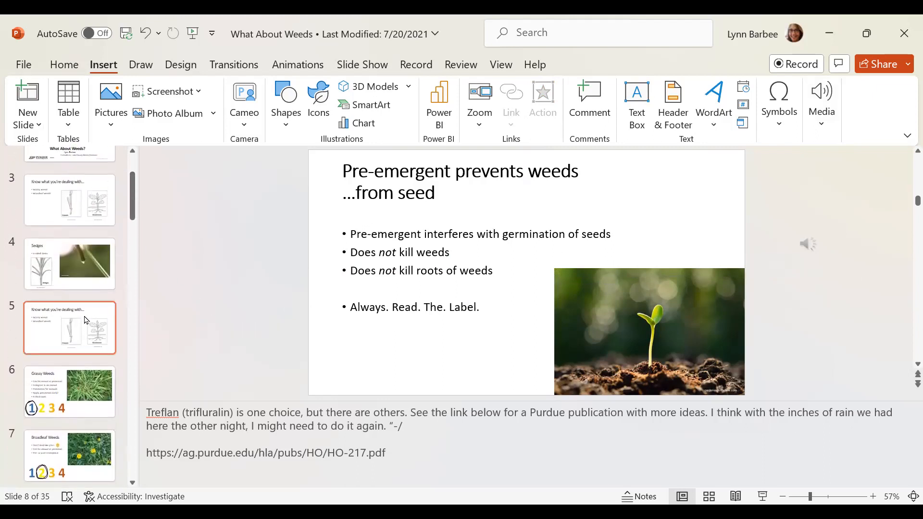
Step: Place the Broadleaves drawing over the YouTube link on slide 5, aligned with Grasses
left_click(69, 328)
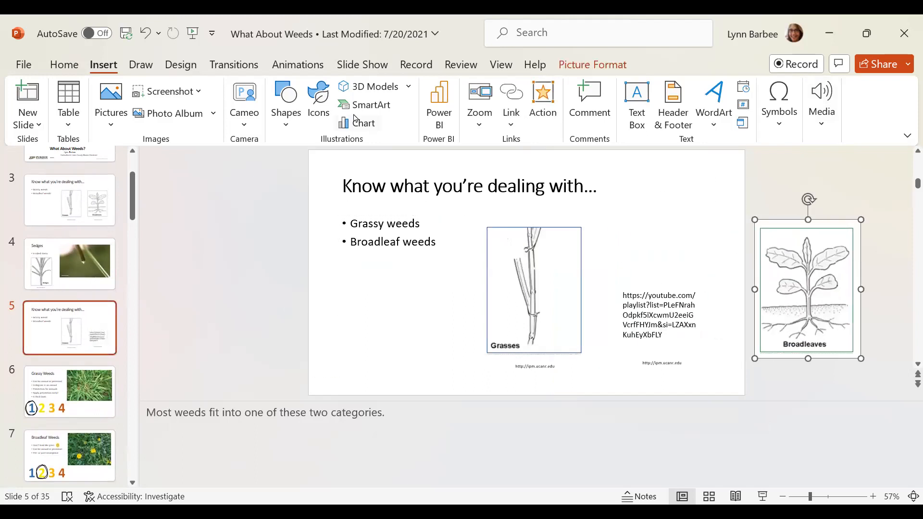
left_click_drag(808, 289, 662, 289)
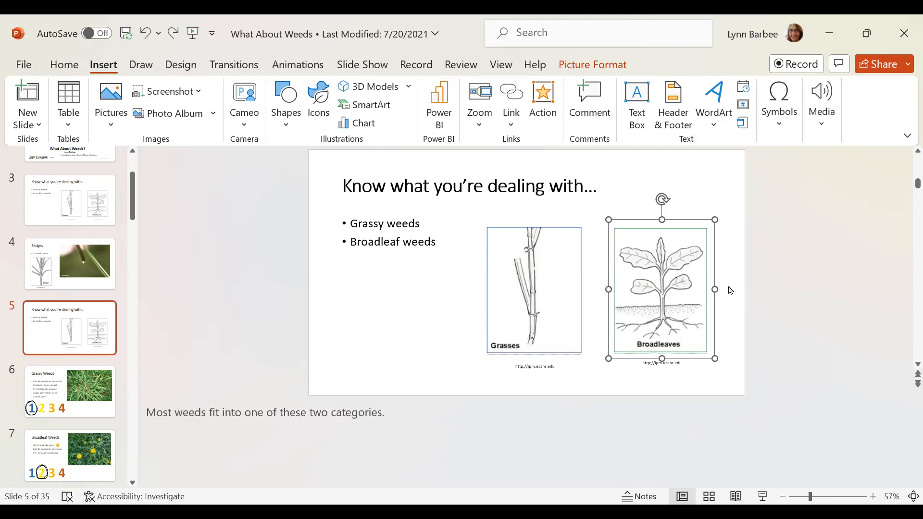
mouse_move(677, 298)
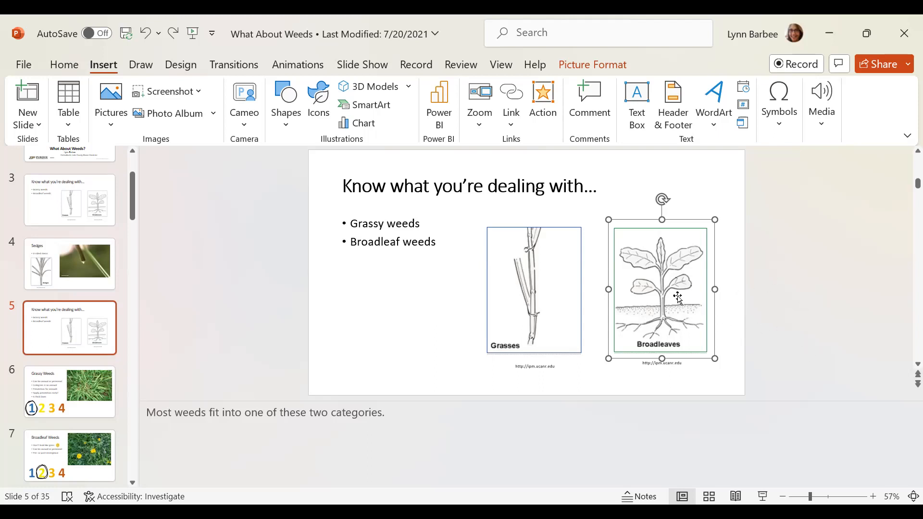
left_click_drag(677, 296, 656, 281)
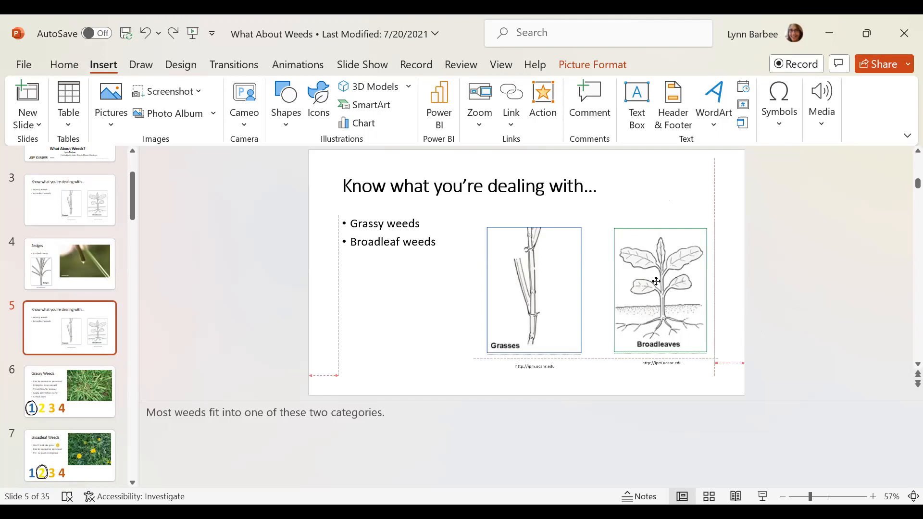
mouse_move(674, 288)
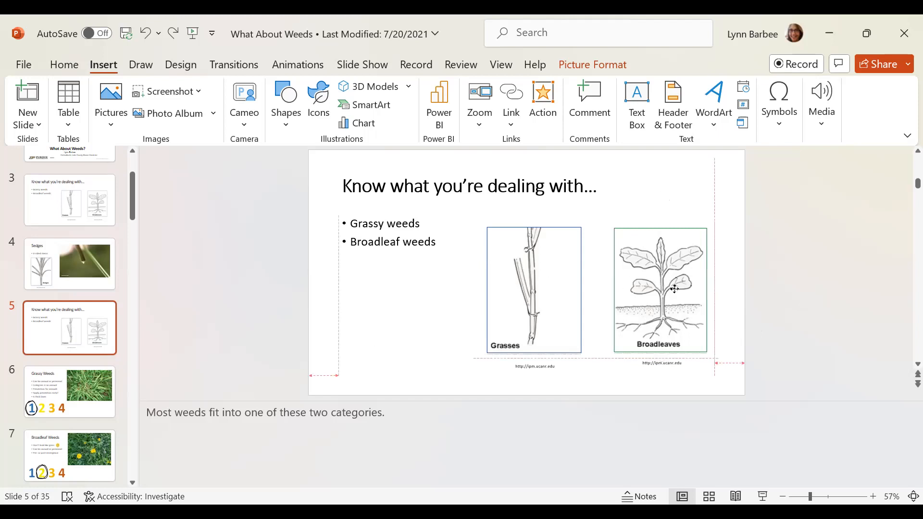
left_click(660, 289)
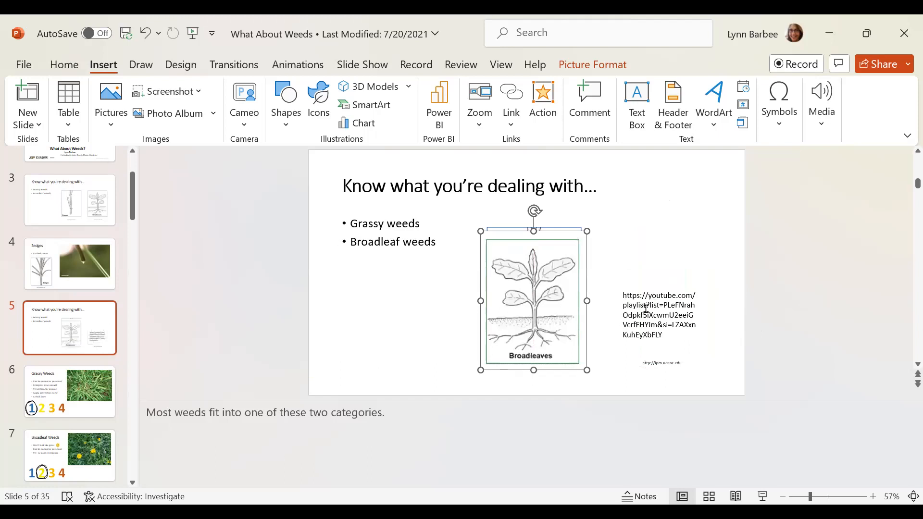
mouse_move(559, 277)
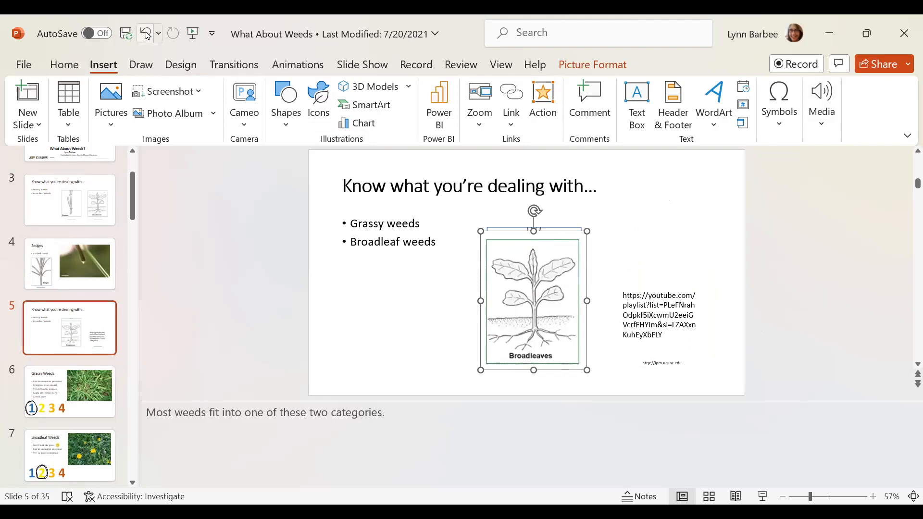
left_click_drag(534, 300, 661, 289)
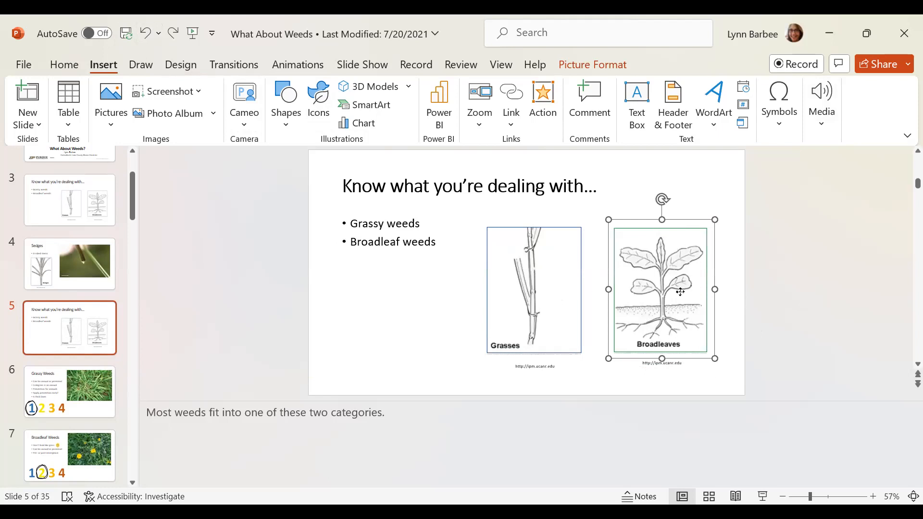
Step: Reorder the Broadleaves drawing so it covers the YouTube playlist link text
right_click(680, 291)
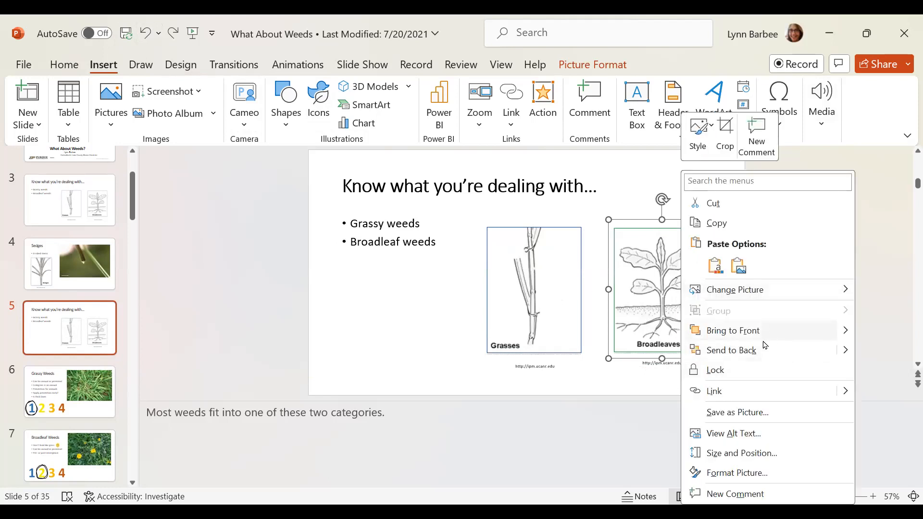
mouse_move(753, 354)
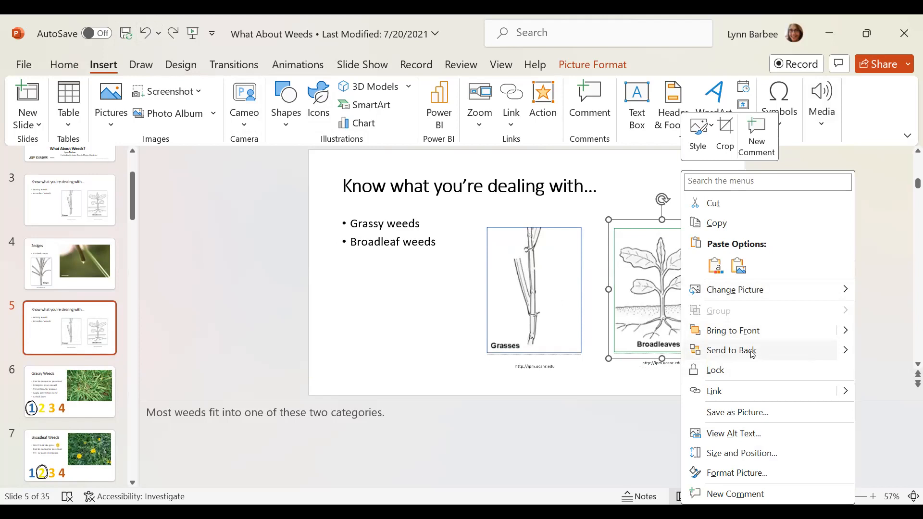
mouse_move(782, 390)
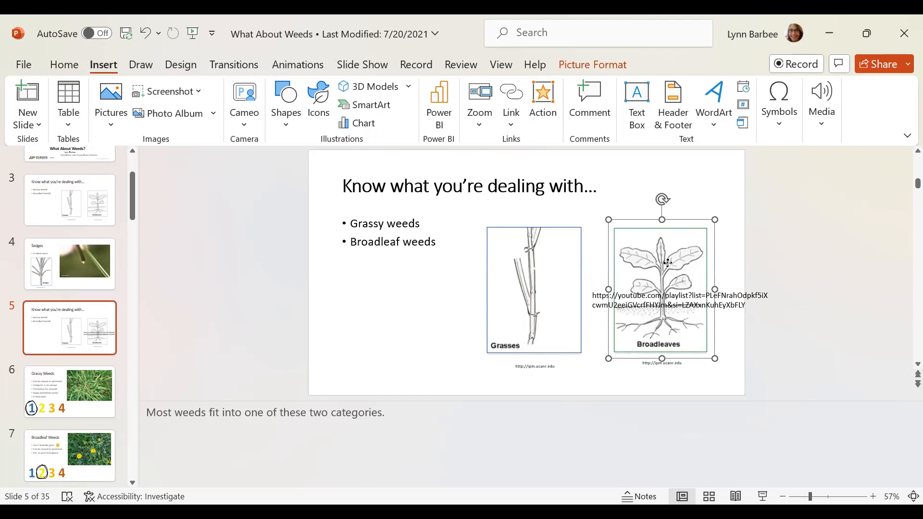
right_click(661, 265)
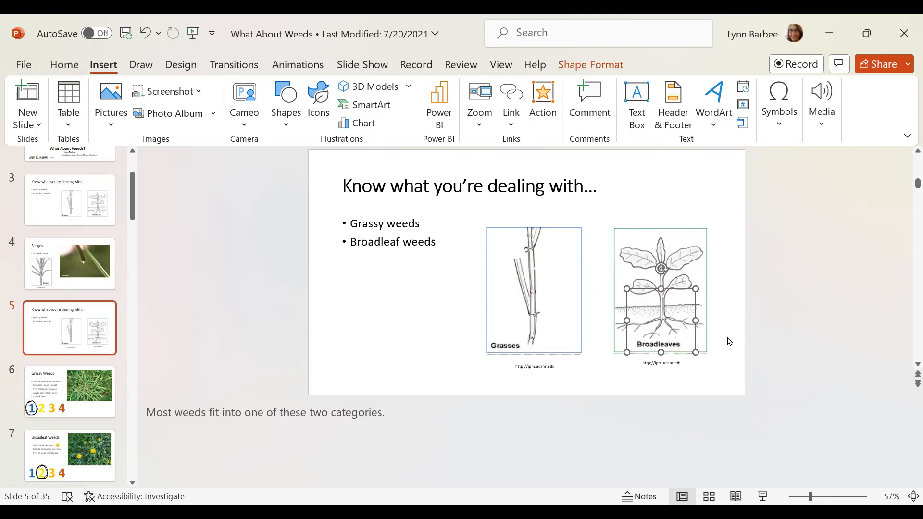
left_click(305, 298)
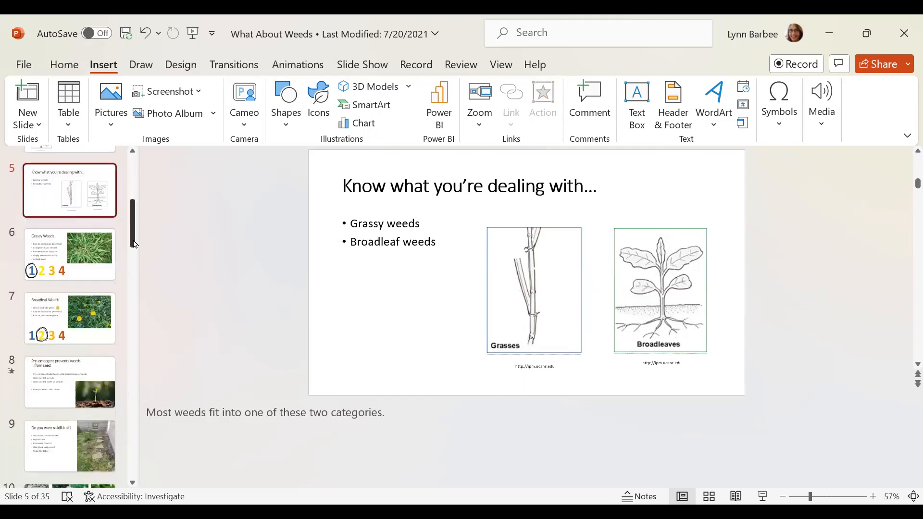
Step: Browse the Broadleaf and Grassy Weeds slides, then open slide 11, Henbit
scroll("down", 3)
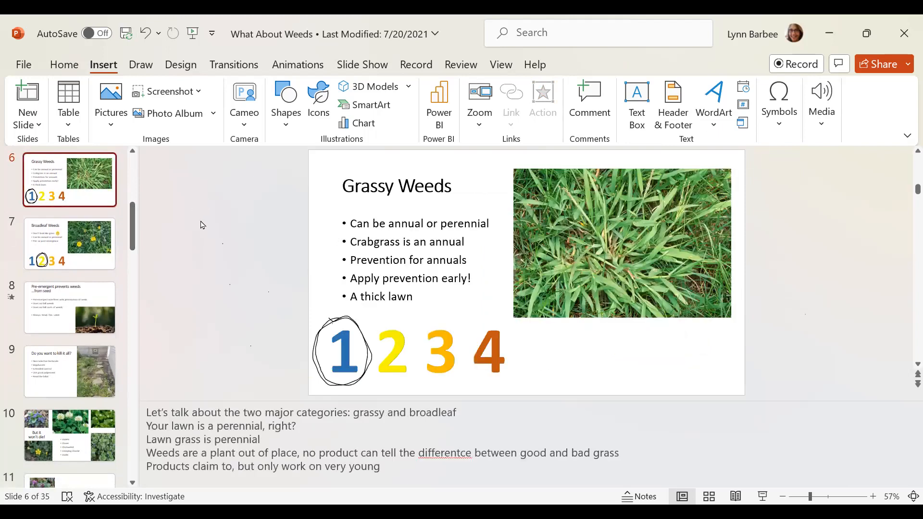
mouse_move(87, 262)
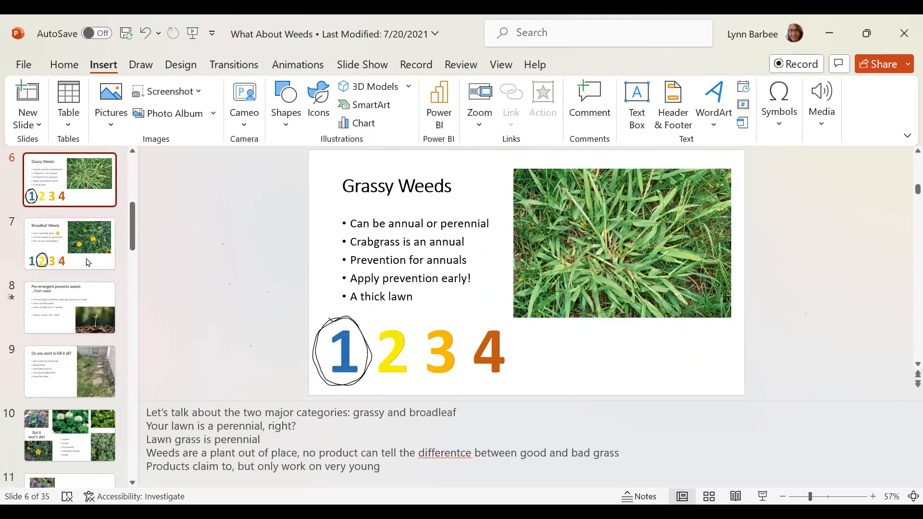
left_click(68, 244)
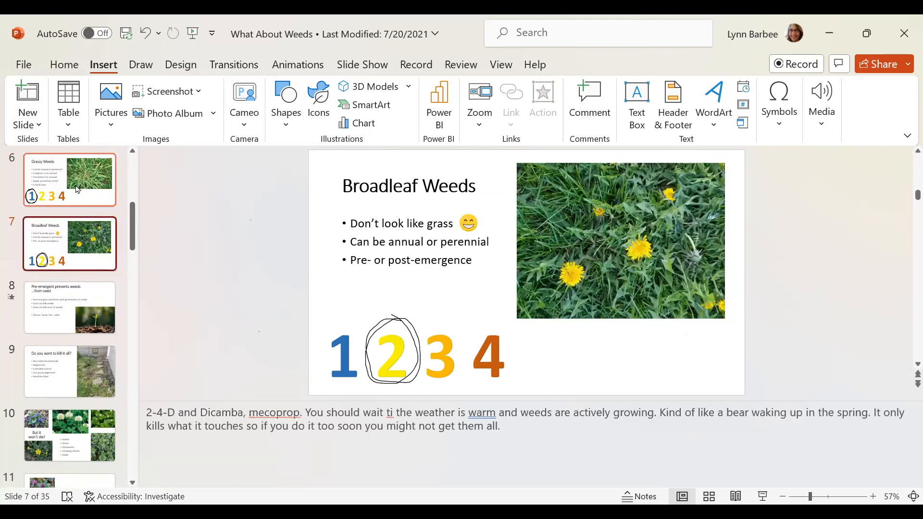
left_click(70, 179)
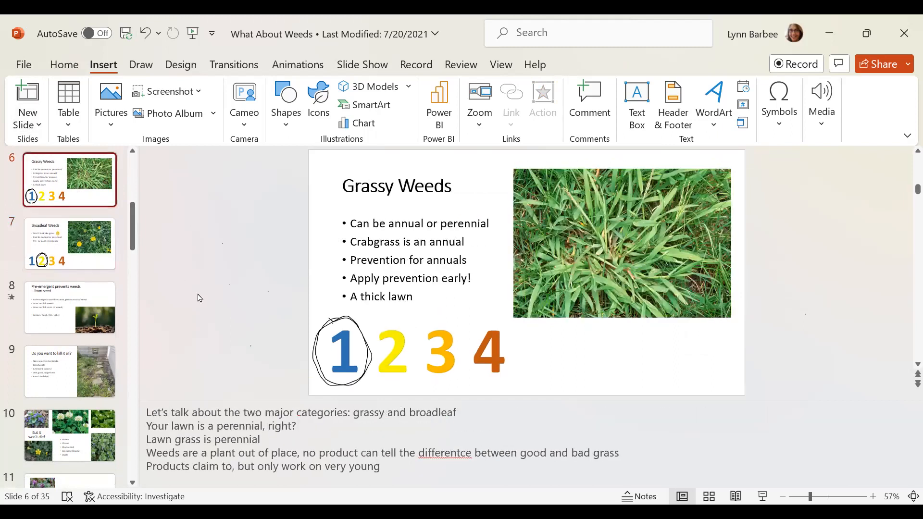
left_click(69, 244)
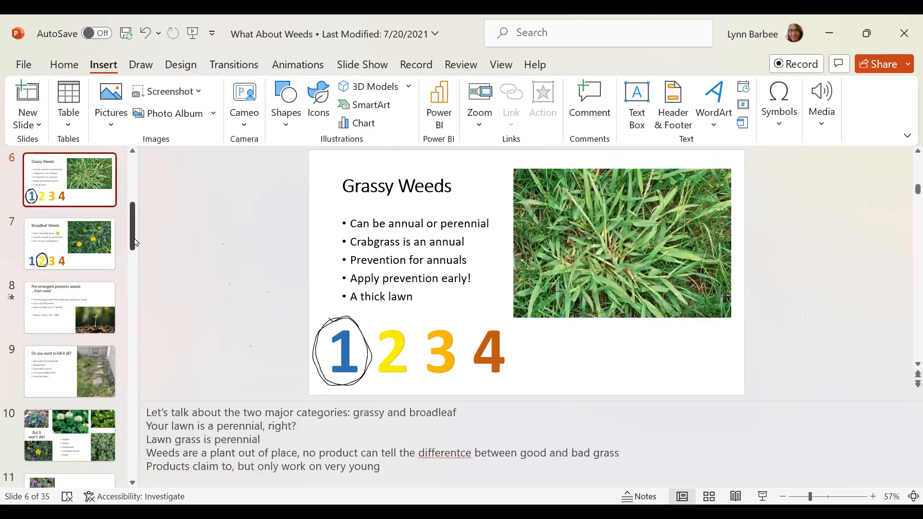
scroll("down", 3)
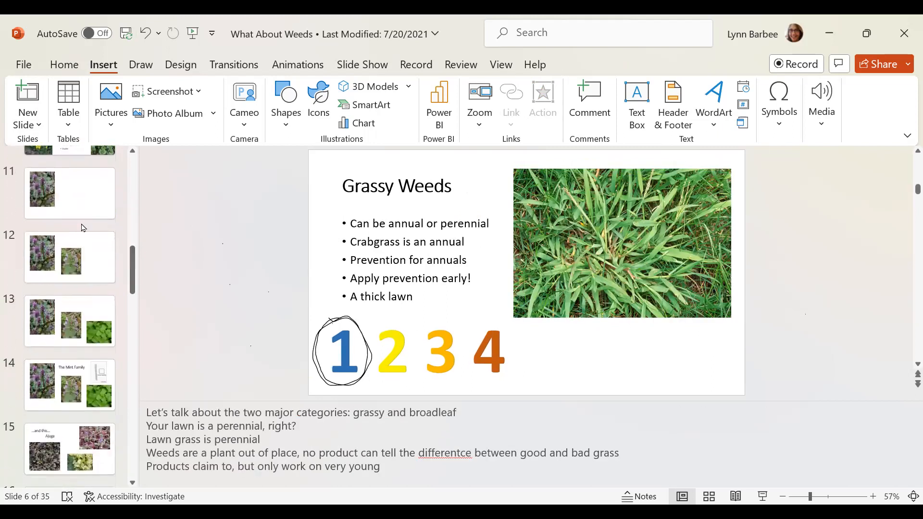
left_click(69, 193)
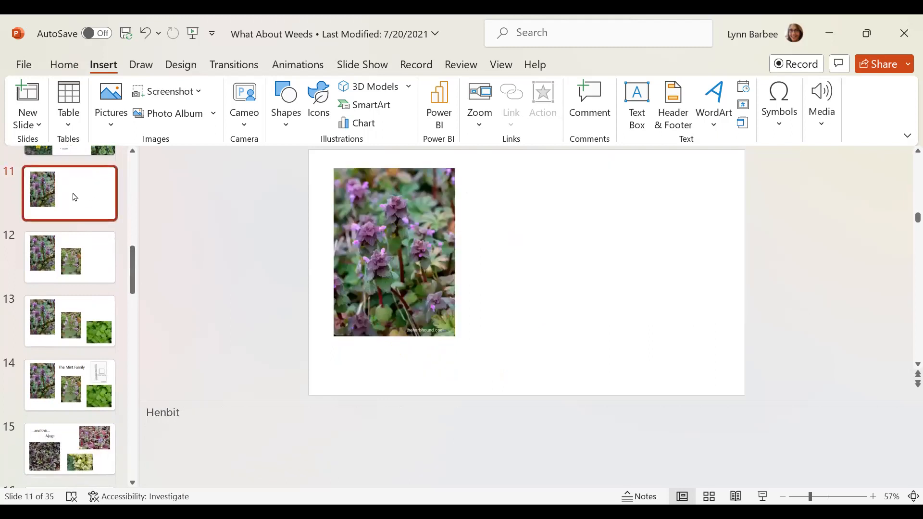
mouse_move(77, 173)
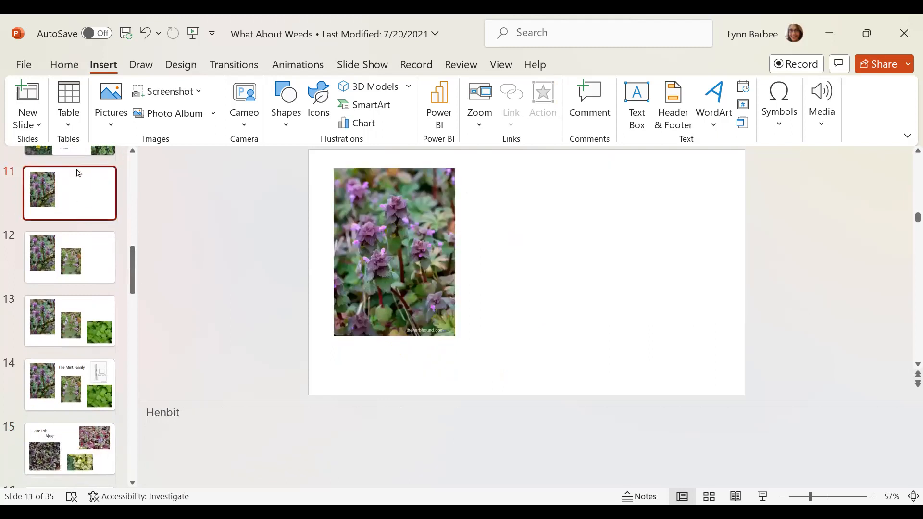
mouse_move(82, 189)
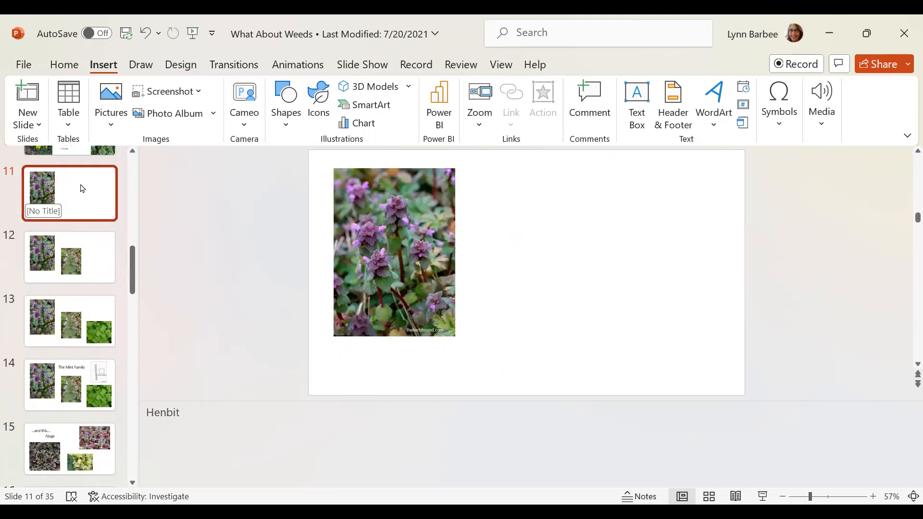
right_click(70, 193)
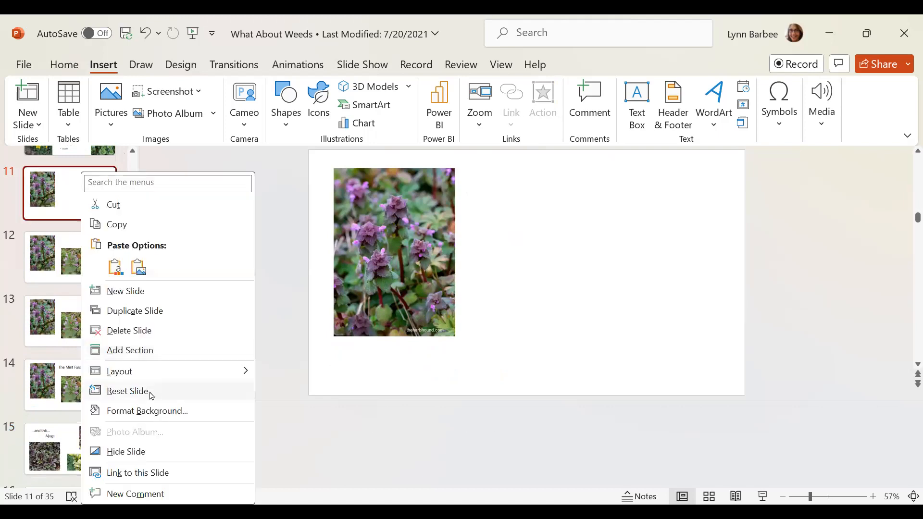
mouse_move(152, 315)
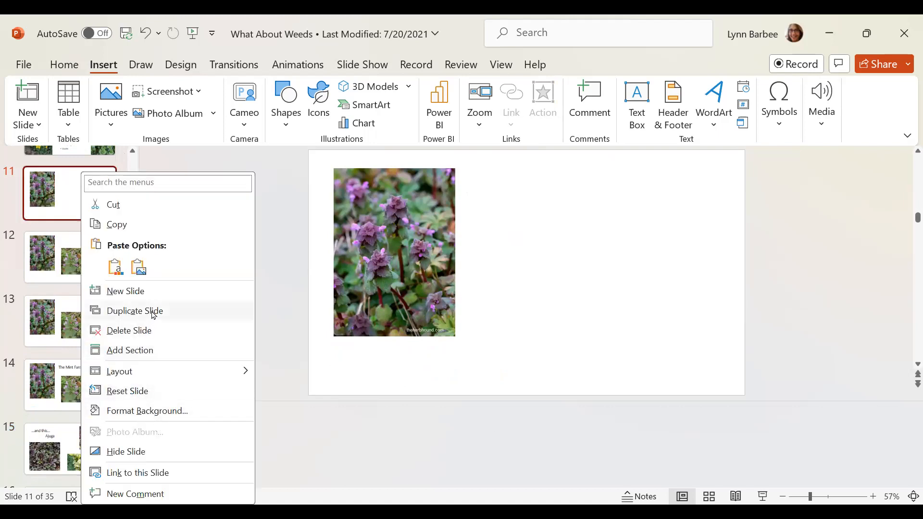
left_click(135, 311)
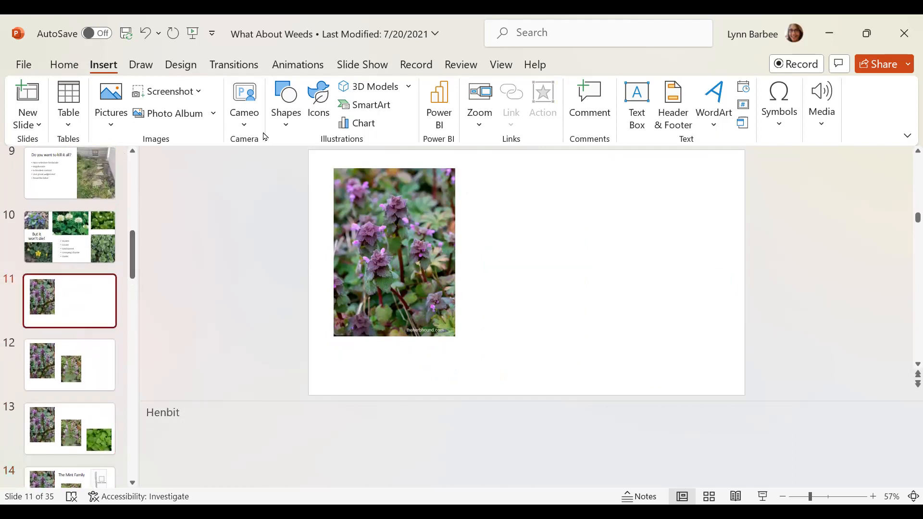
Step: Present the "Don't leave room for weeds" slide, then exit the show
left_click(362, 64)
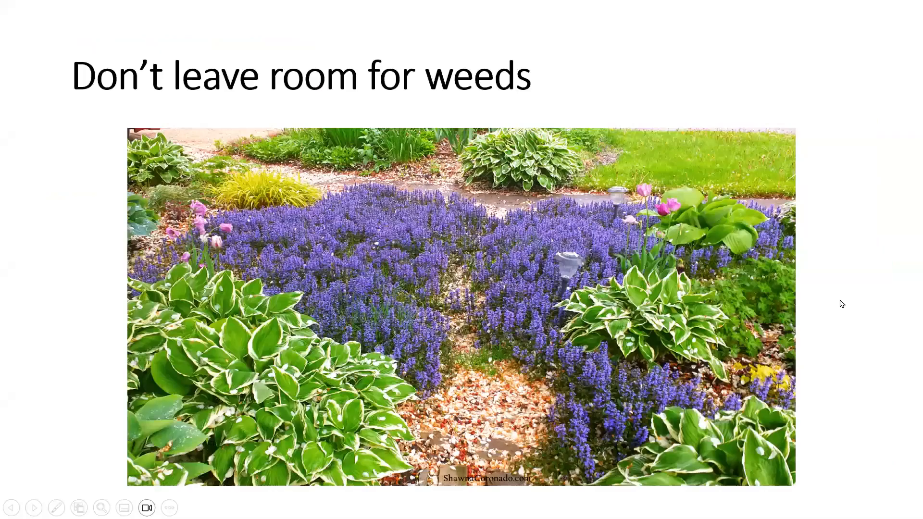
mouse_move(788, 140)
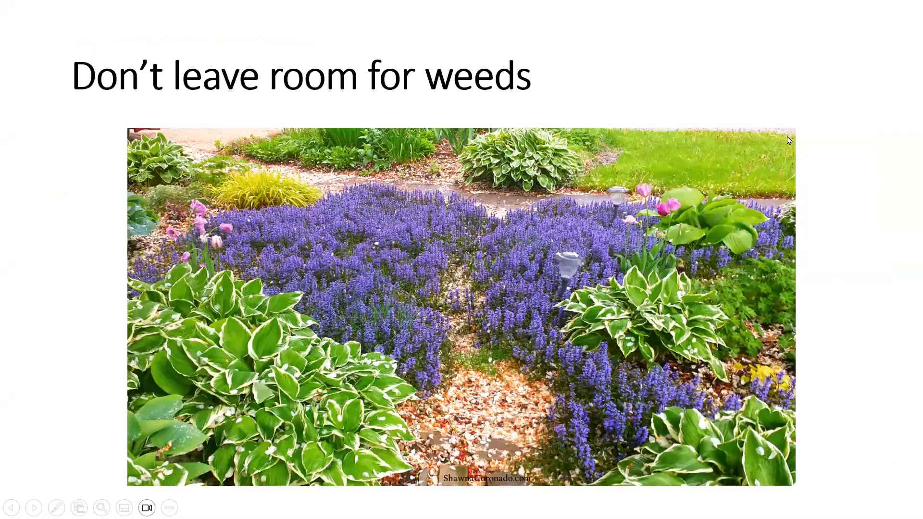
key("Escape")
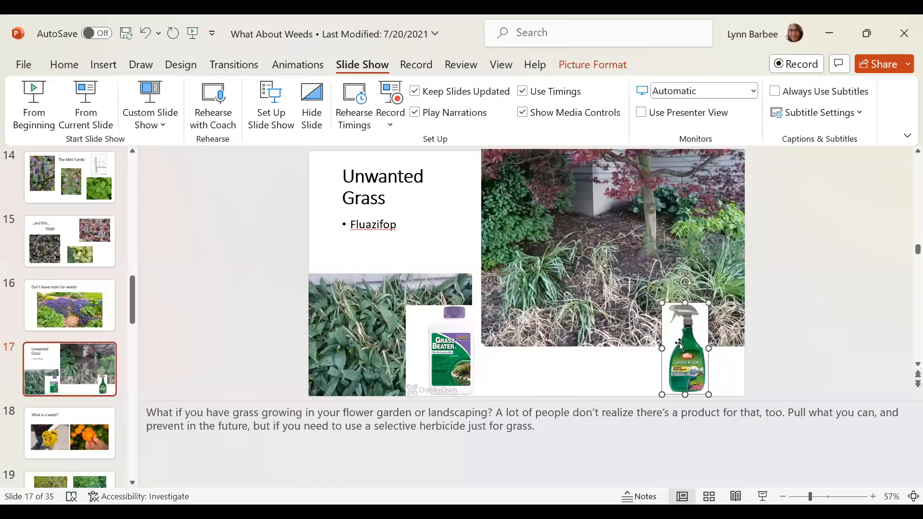
right_click(682, 344)
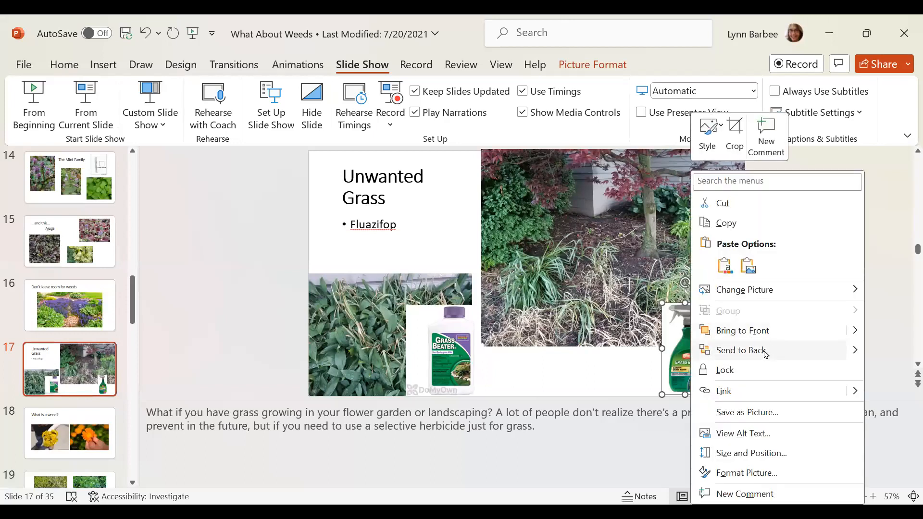
left_click(742, 350)
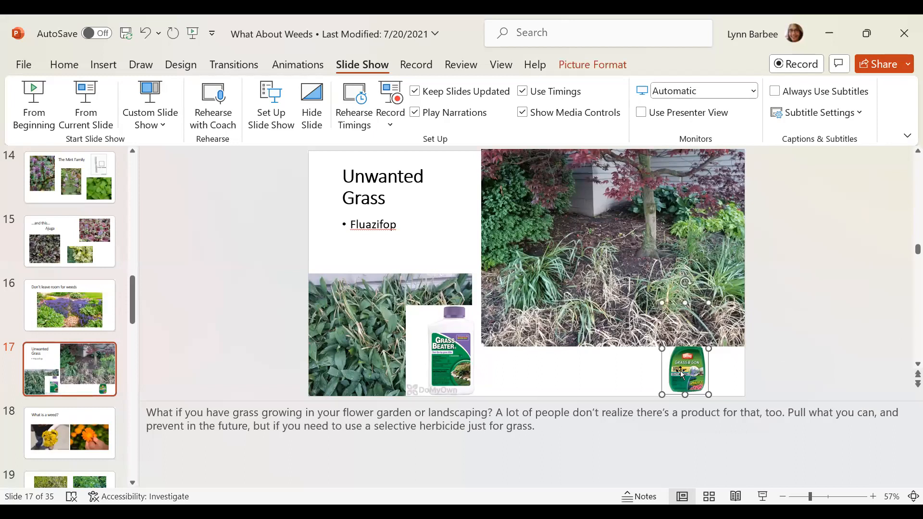
right_click(684, 370)
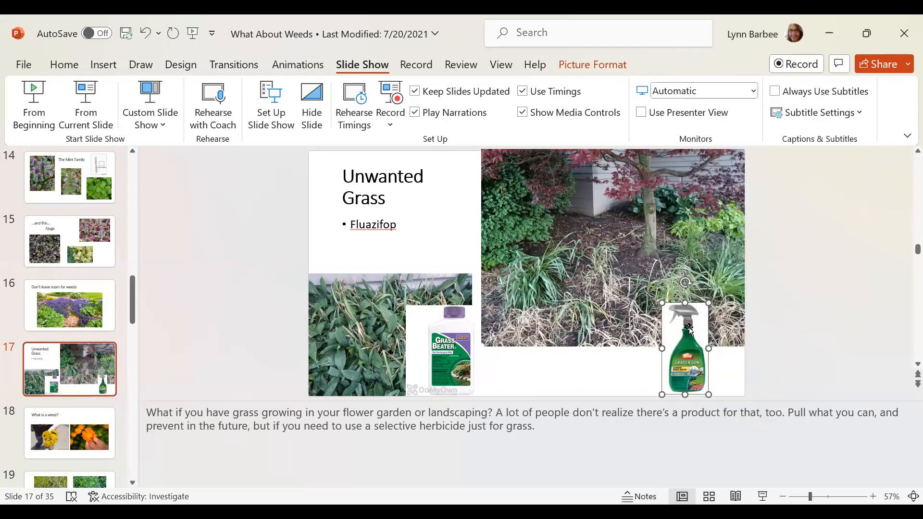
left_click(807, 273)
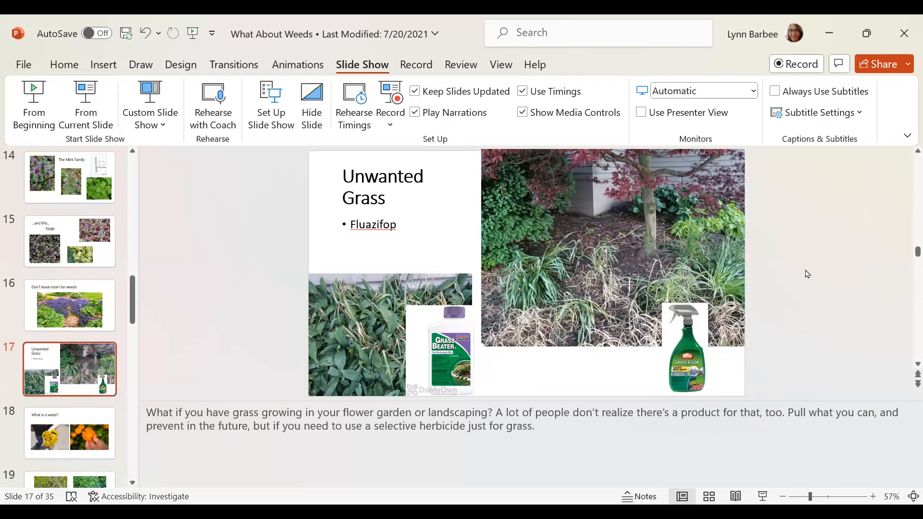
mouse_move(747, 246)
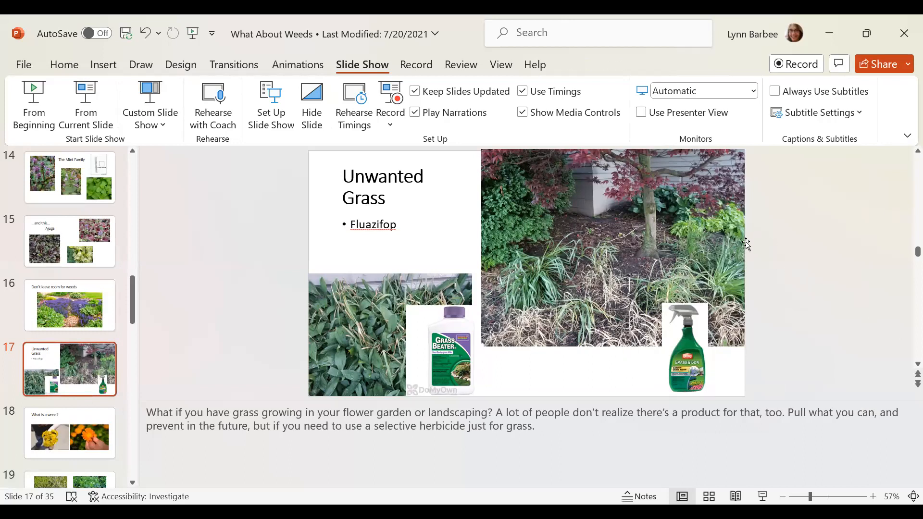
mouse_move(625, 173)
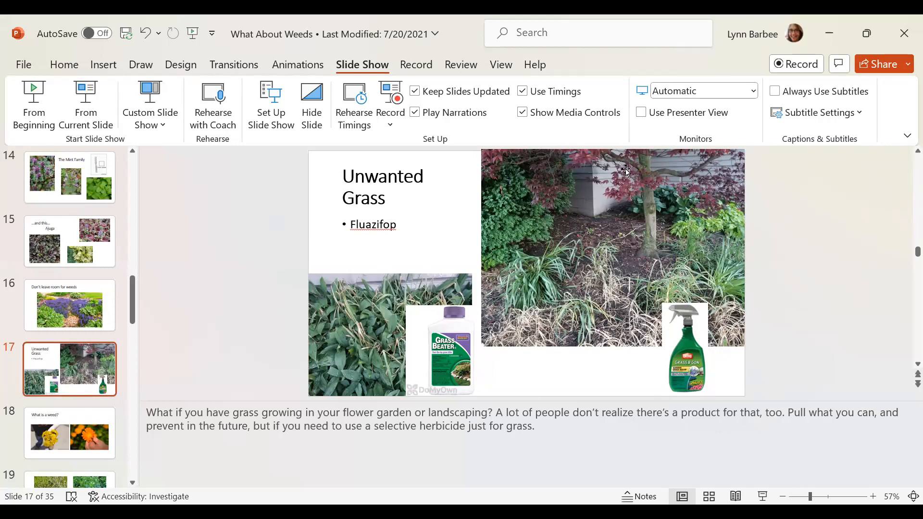